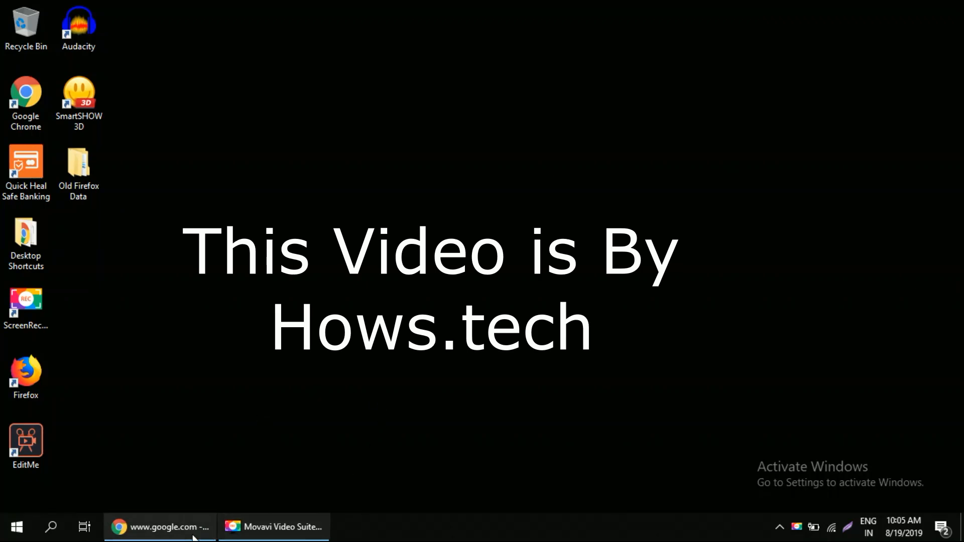
Bring the Chrome window showing the google.com 'This site can't be reached' error to the front.
{"action": "left_click", "coordinate": [160, 527]}
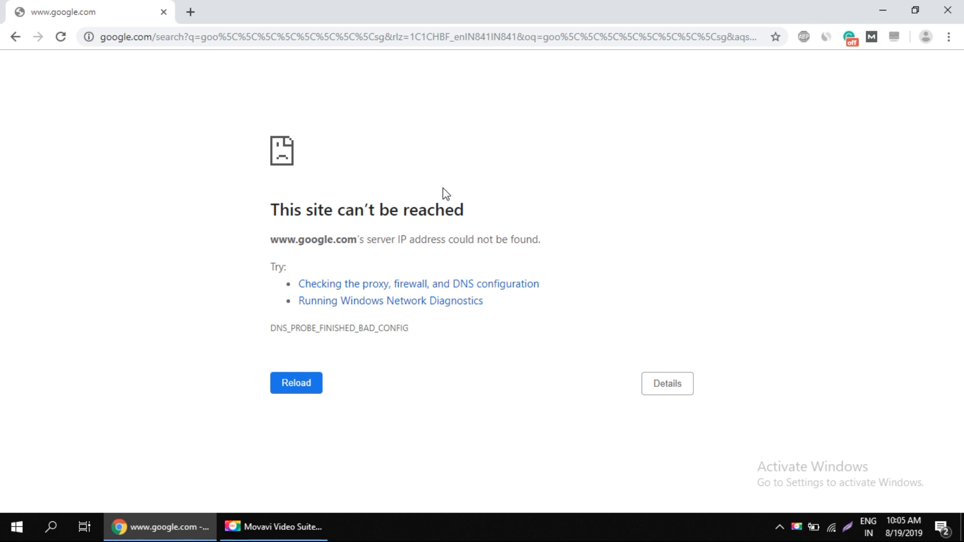
{"action": "mouse_move", "coordinate": [426, 245]}
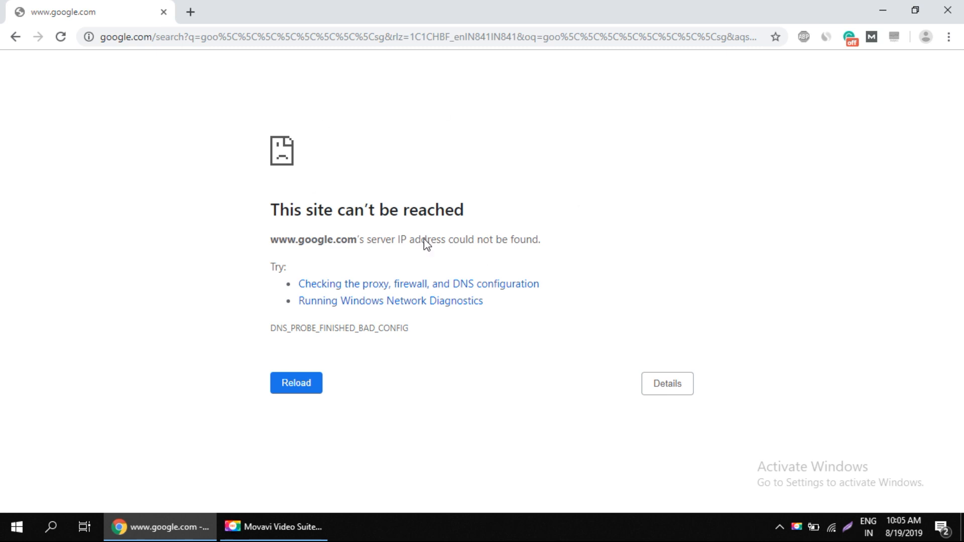
Request google.com again from the address bar.
{"action": "left_click", "coordinate": [425, 37]}
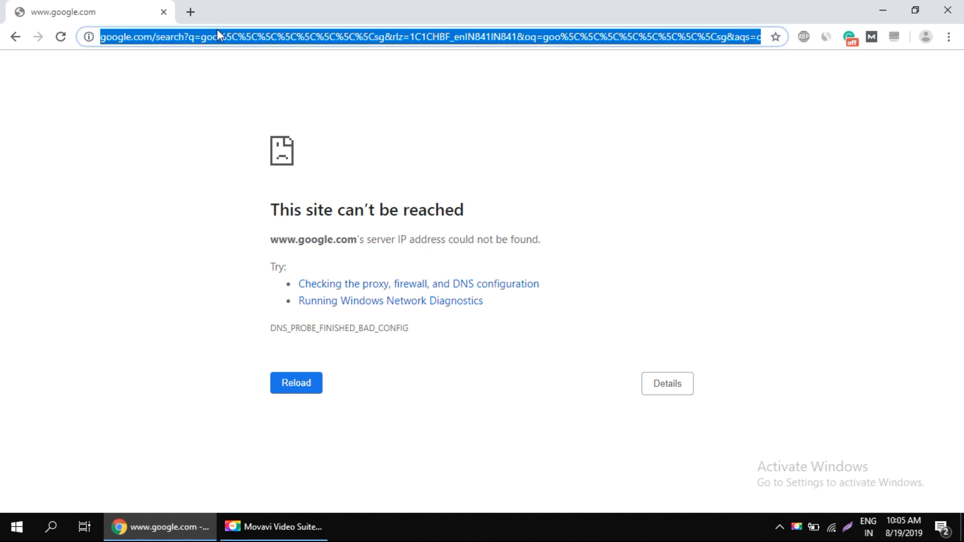
{"action": "type", "text": "google.com"}
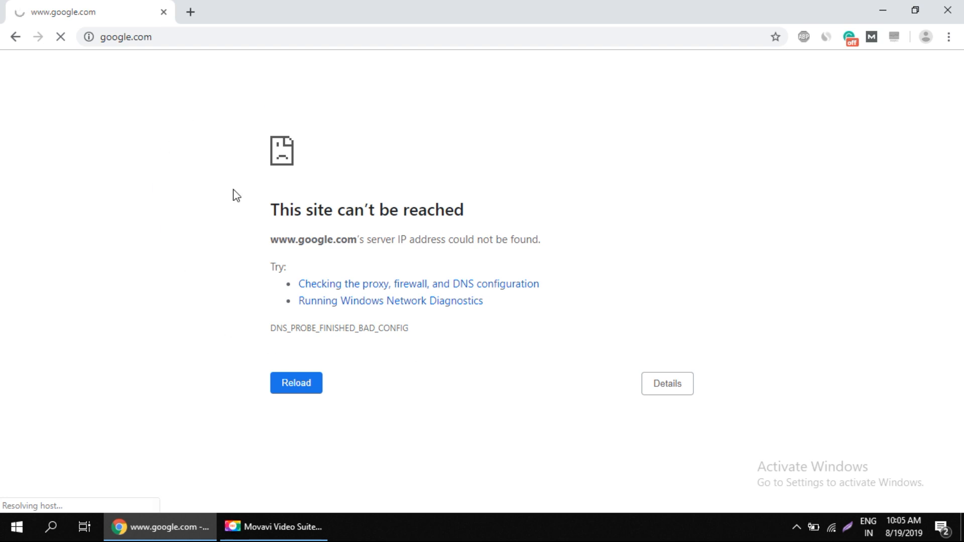
{"action": "mouse_move", "coordinate": [258, 289]}
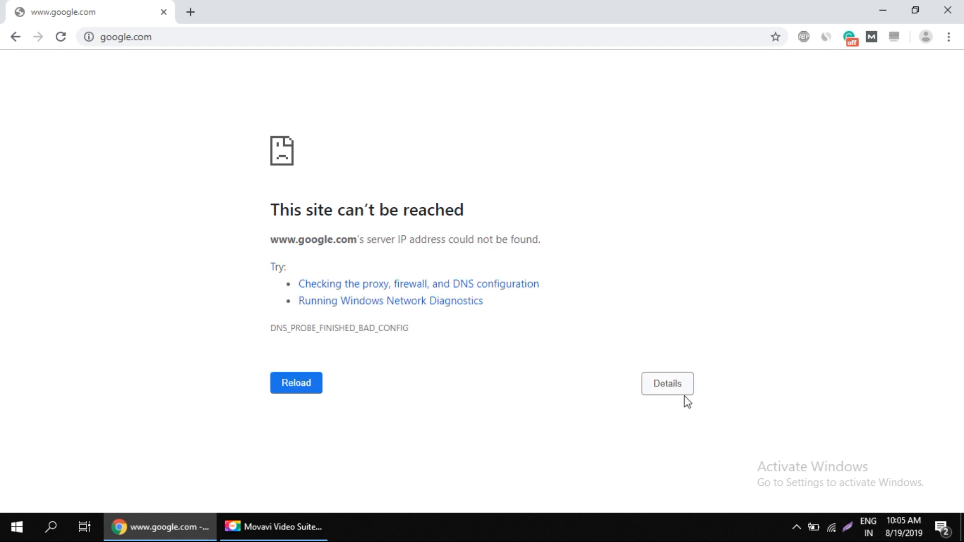
Expand the error page details and read through the DNS, firewall and proxy suggestions.
{"action": "left_click", "coordinate": [667, 383]}
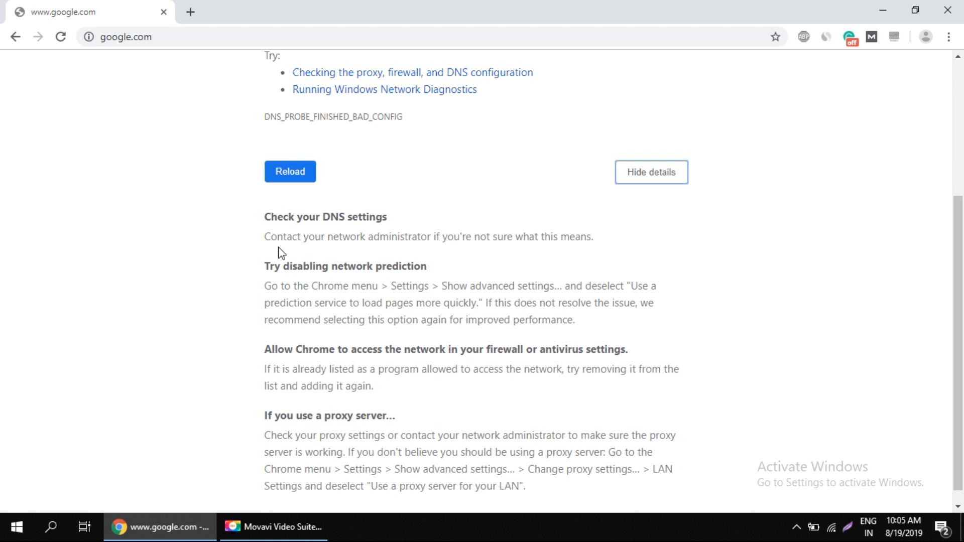
{"action": "mouse_move", "coordinate": [381, 233]}
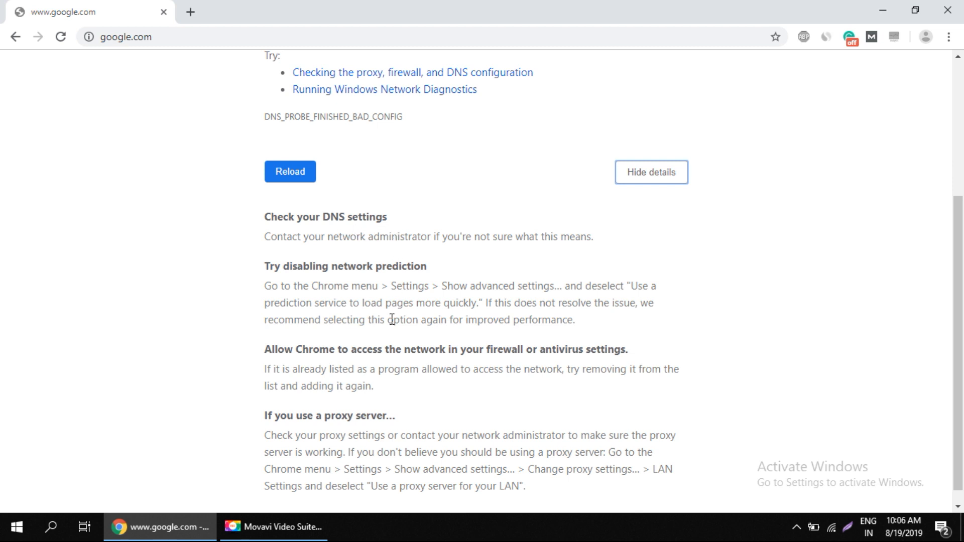
{"action": "mouse_move", "coordinate": [297, 279]}
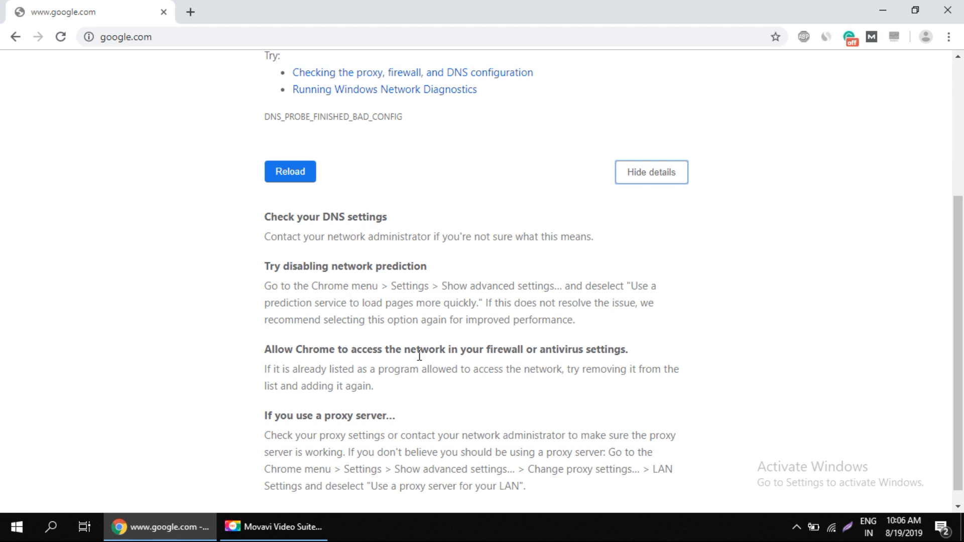
{"action": "mouse_move", "coordinate": [549, 367]}
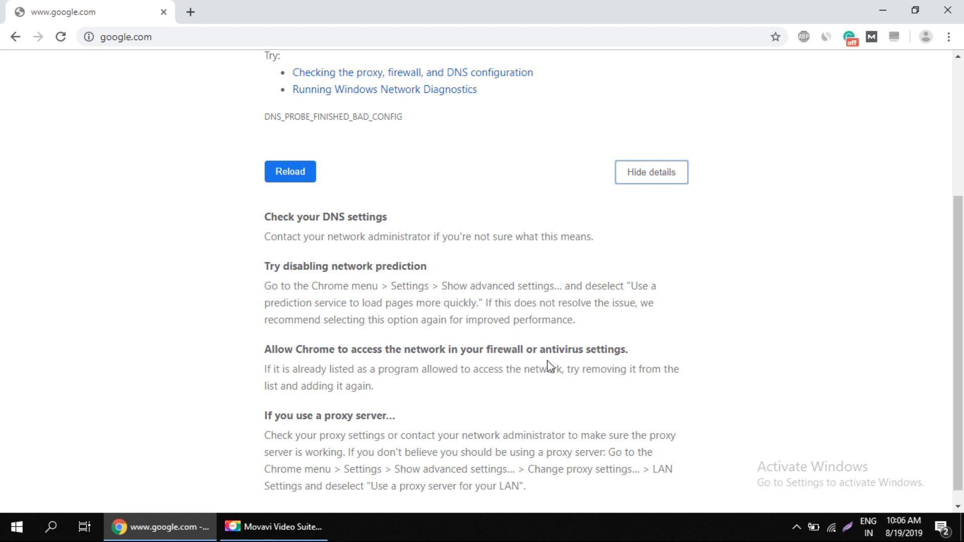
{"action": "mouse_move", "coordinate": [268, 450]}
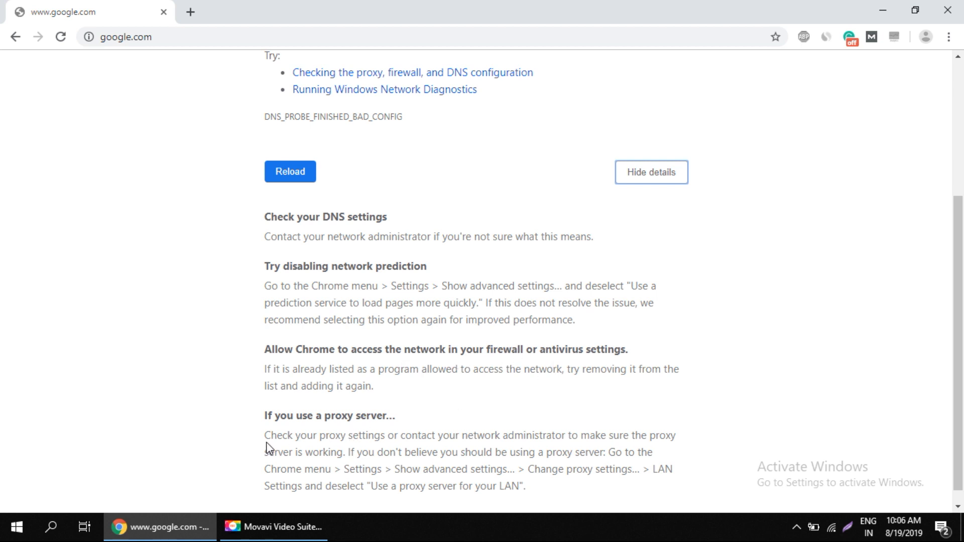
{"action": "scroll", "scroll_direction": "down", "scroll_amount": 3}
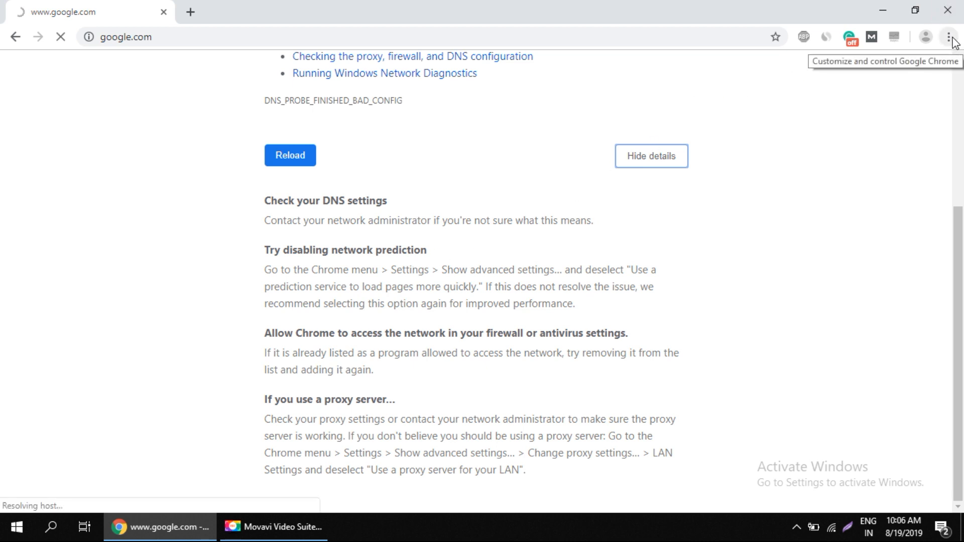
Open Chrome Settings and scroll down to the System section's proxy settings entry.
{"action": "left_click", "coordinate": [949, 36]}
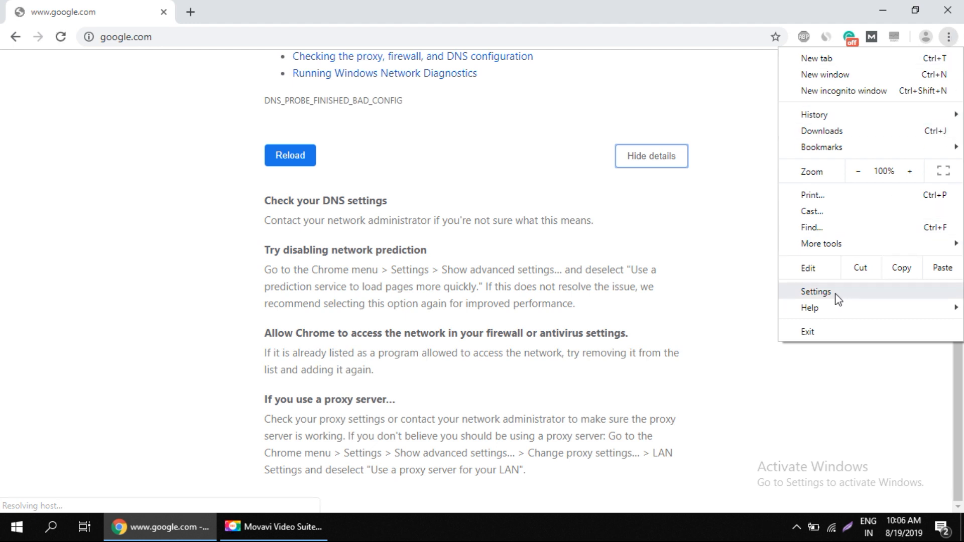
{"action": "left_click", "coordinate": [816, 292]}
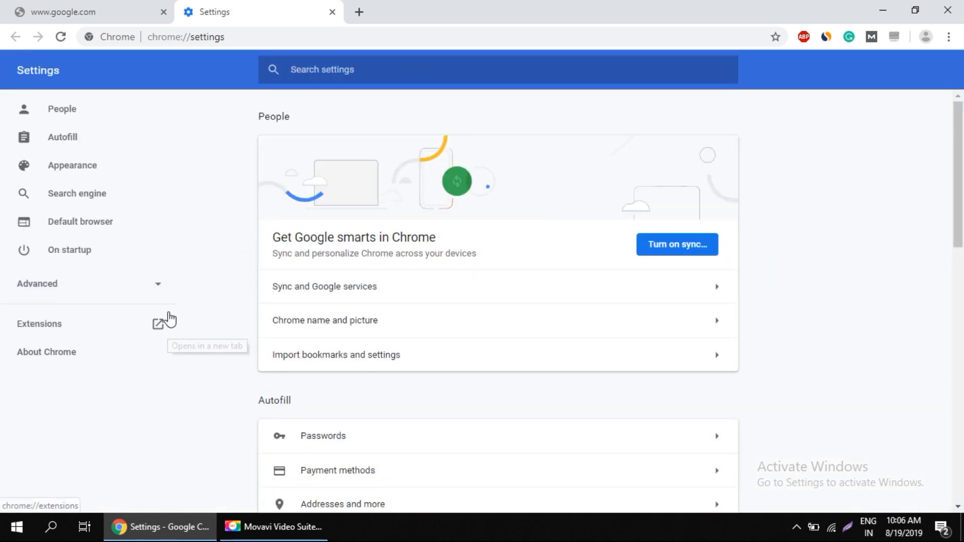
{"action": "scroll", "scroll_direction": "down", "scroll_amount": 3}
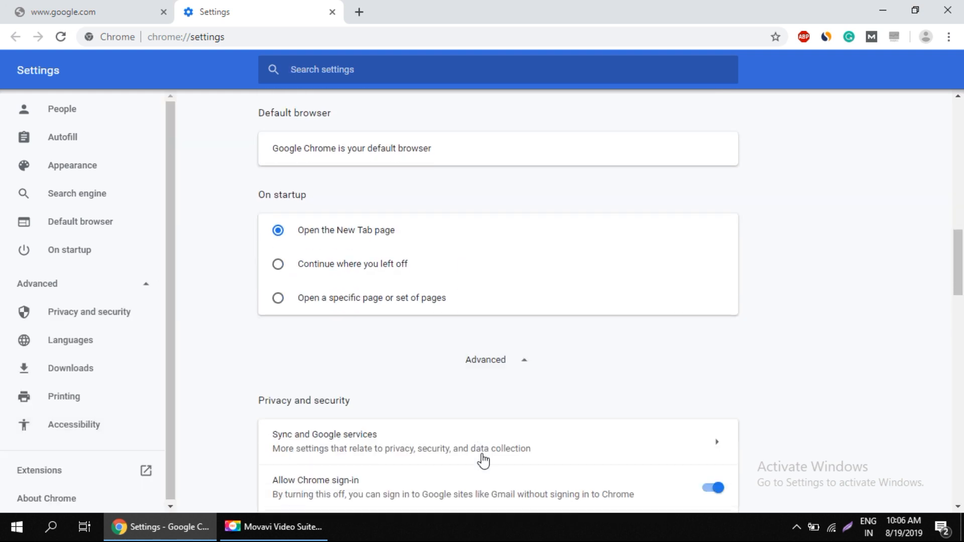
{"action": "scroll", "scroll_direction": "down", "scroll_amount": 3}
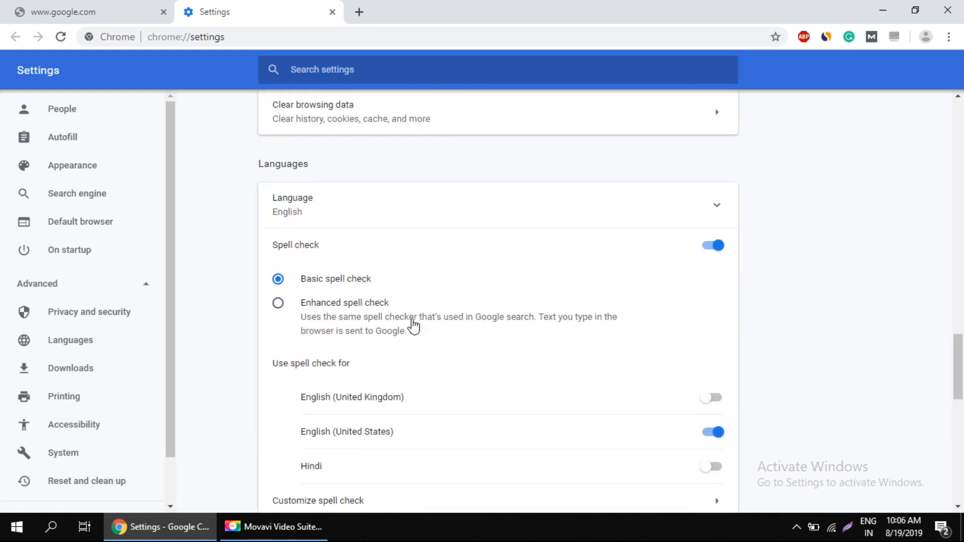
{"action": "scroll", "scroll_direction": "down", "scroll_amount": 3}
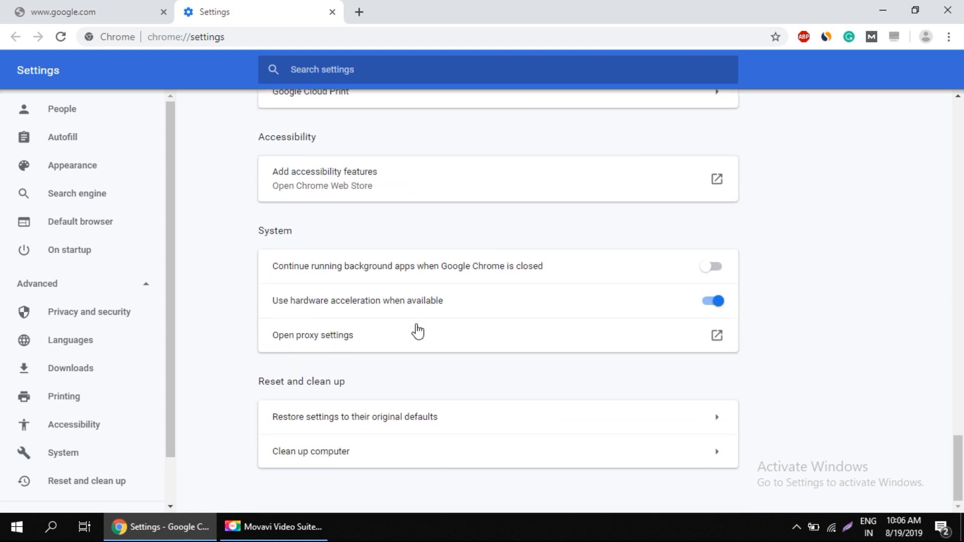
{"action": "mouse_move", "coordinate": [326, 350]}
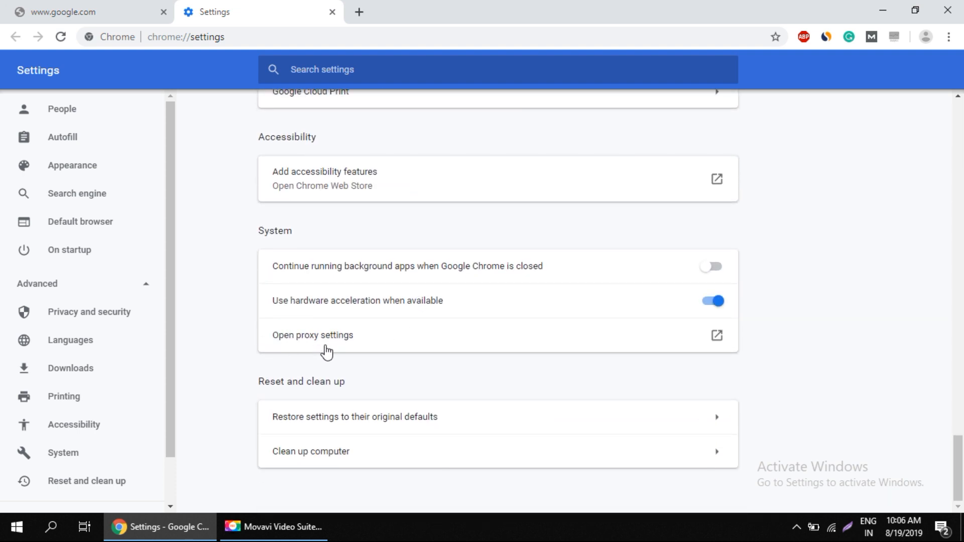
In the LAN settings, turn off the proxy server, enable automatic detection, and confirm.
{"action": "left_click", "coordinate": [313, 335]}
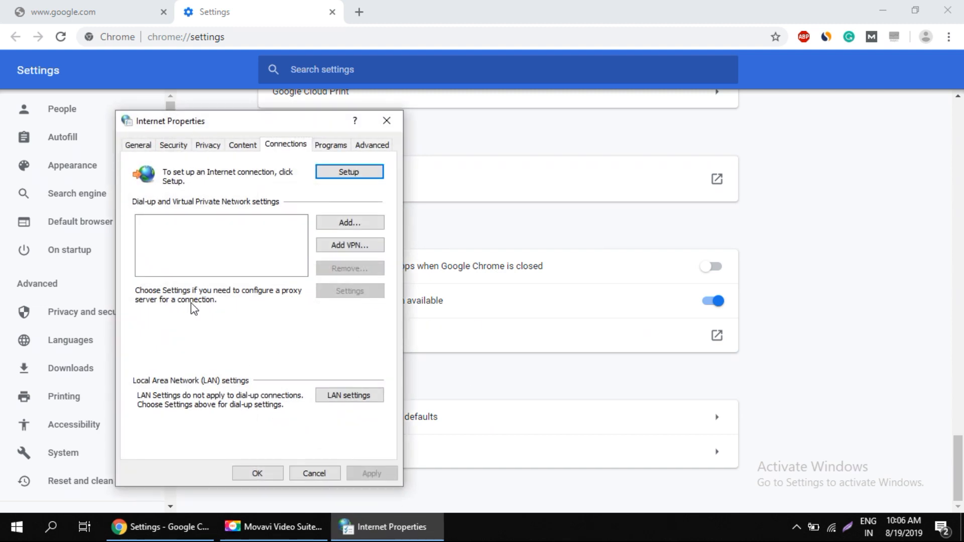
{"action": "mouse_move", "coordinate": [286, 147]}
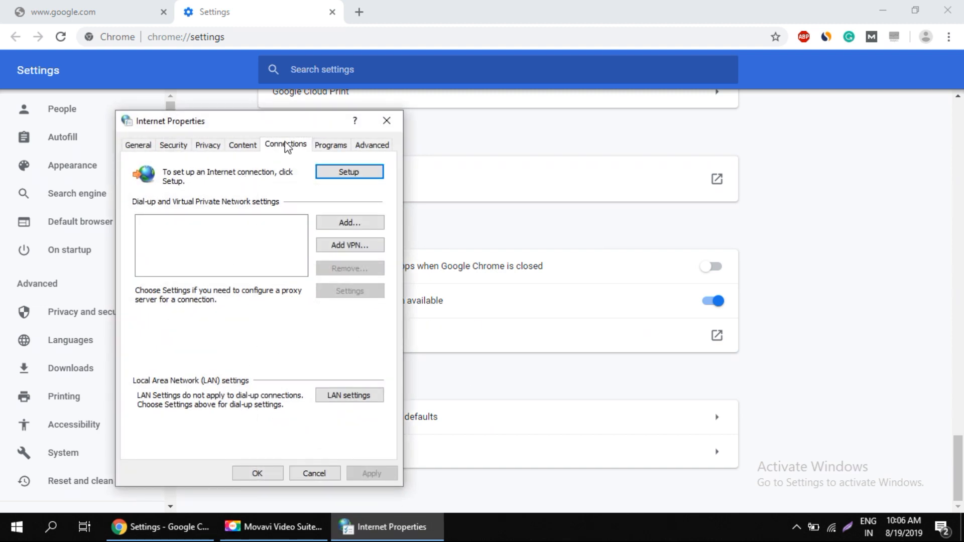
{"action": "mouse_move", "coordinate": [363, 408]}
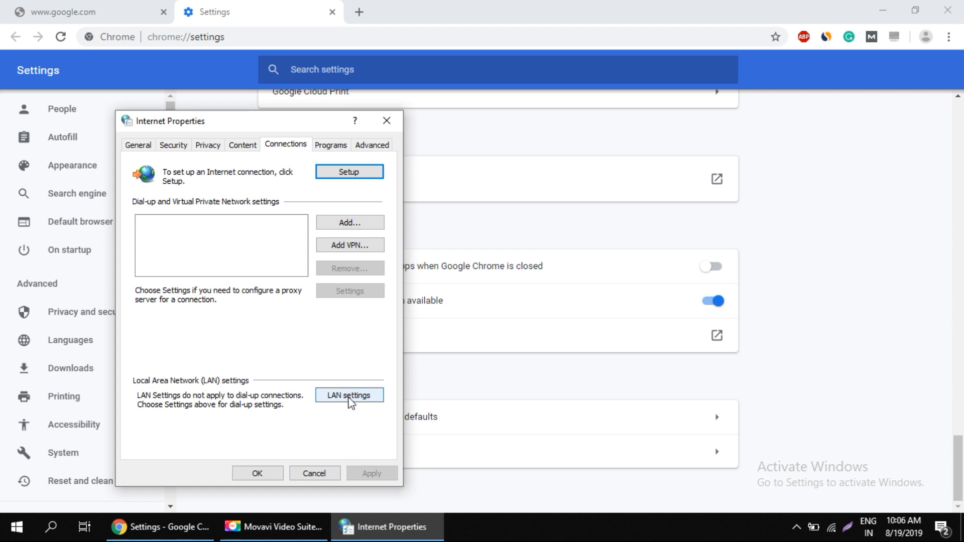
{"action": "left_click", "coordinate": [349, 395]}
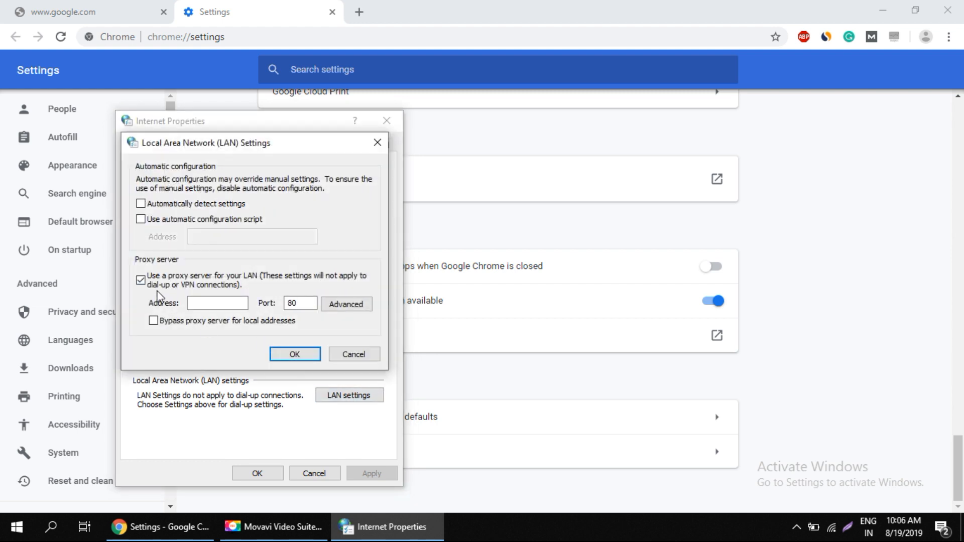
{"action": "left_click", "coordinate": [141, 204]}
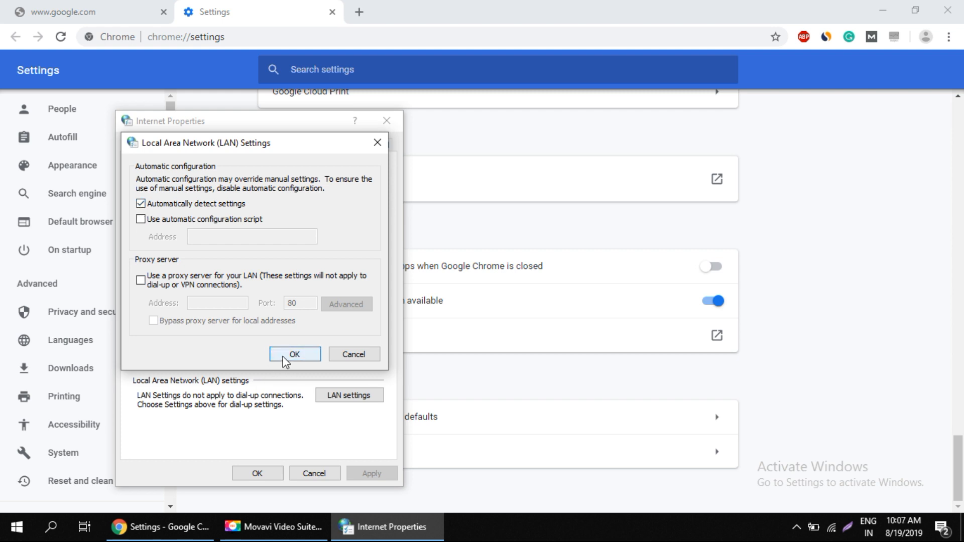
{"action": "left_click", "coordinate": [296, 354]}
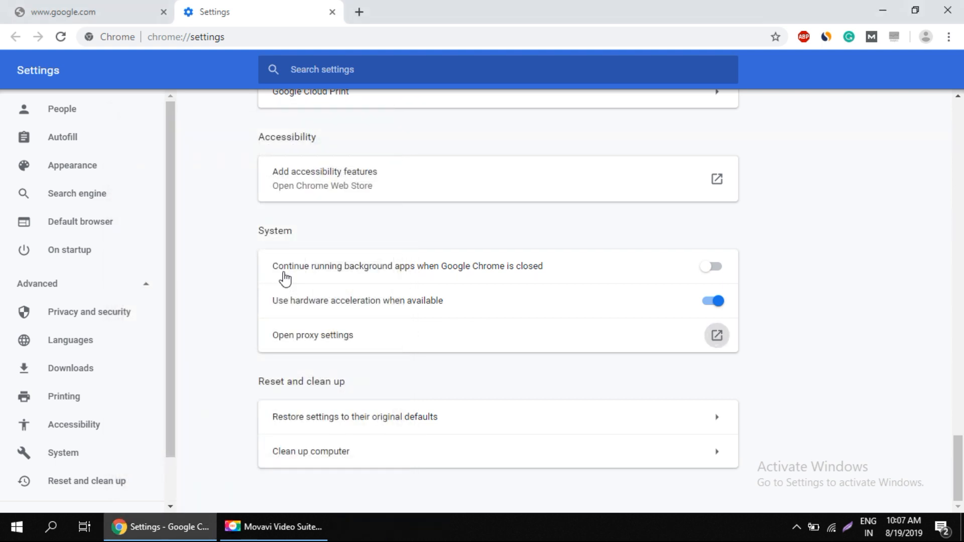